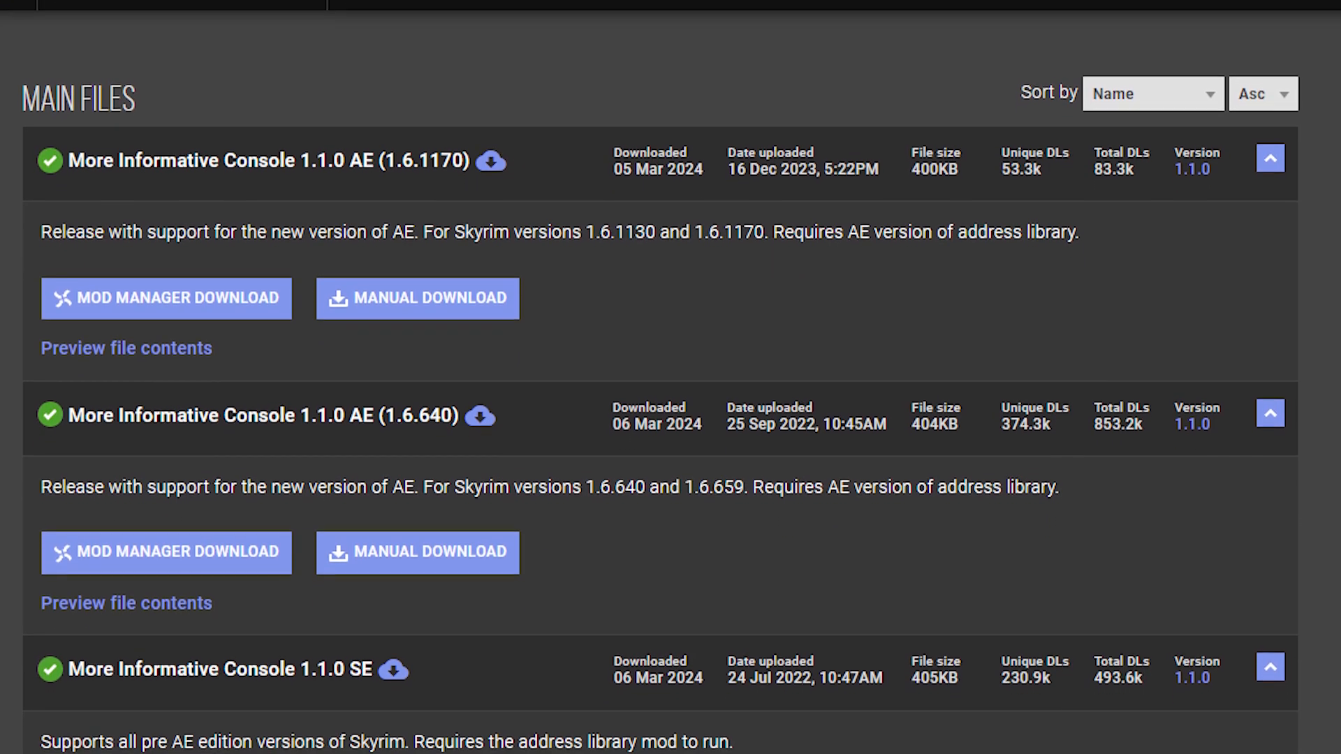
- Expand the barrel's Textures entry to list its .dds files under smim\clutter
scroll(down, 3)
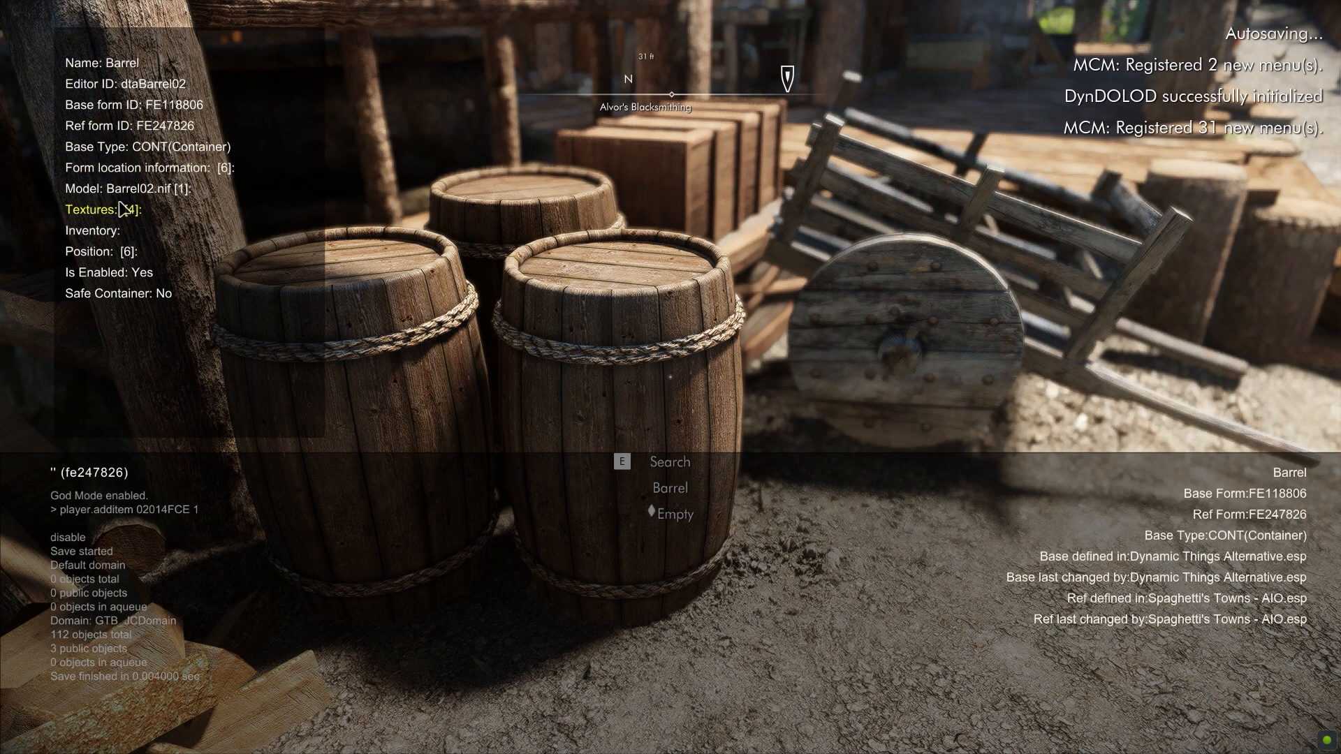
mouse_move(105, 209)
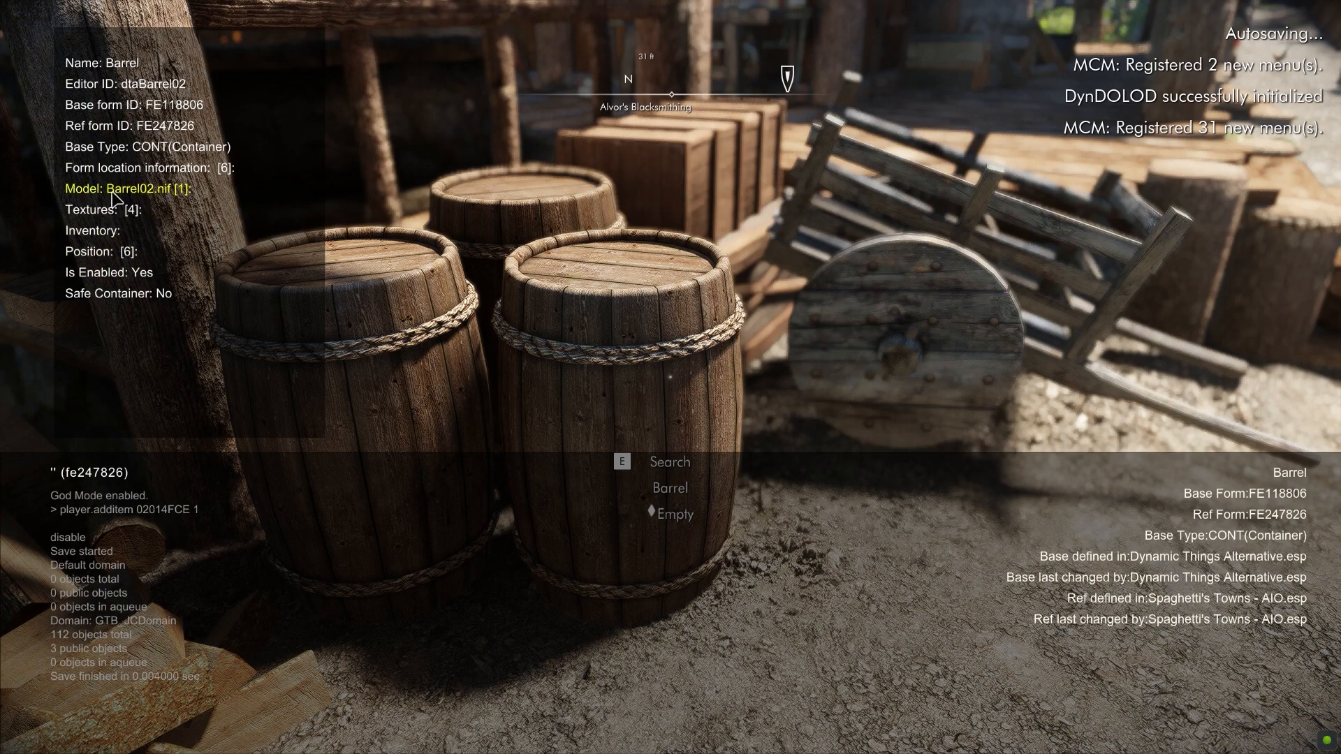
click(91, 211)
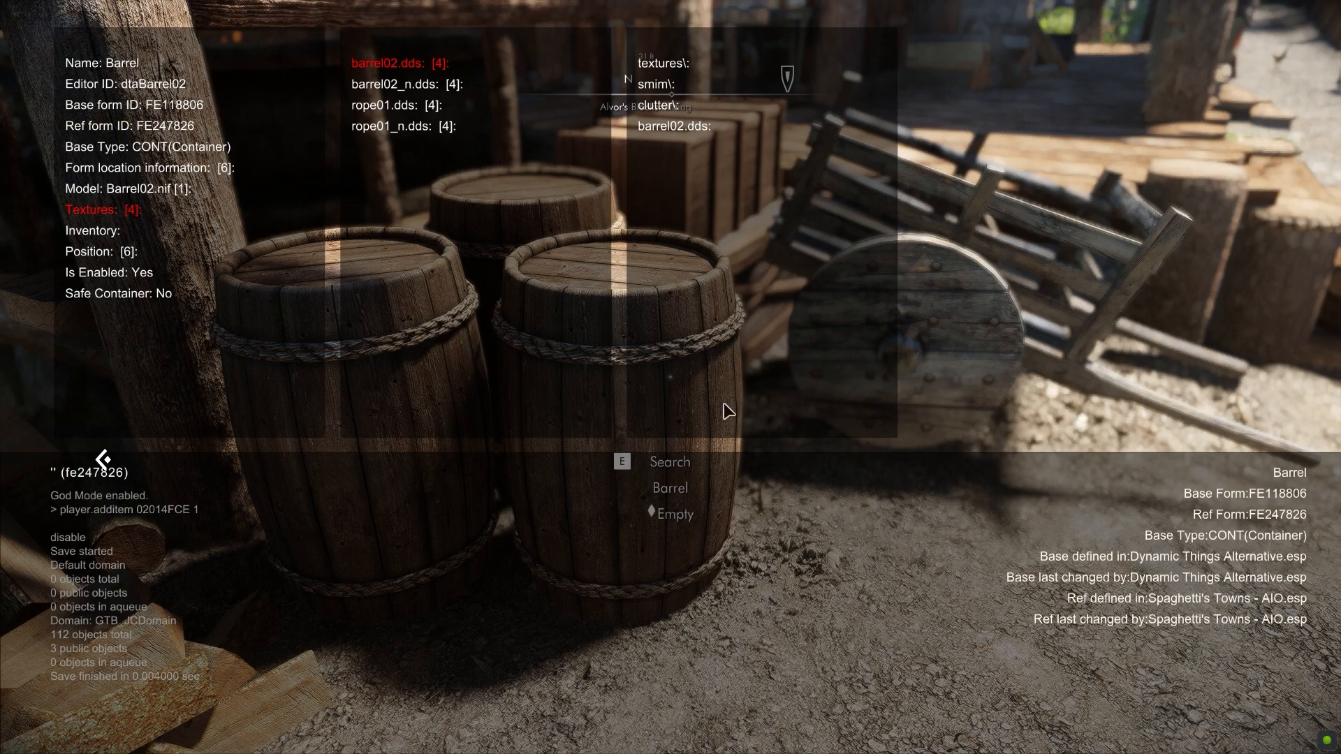
mouse_move(776, 430)
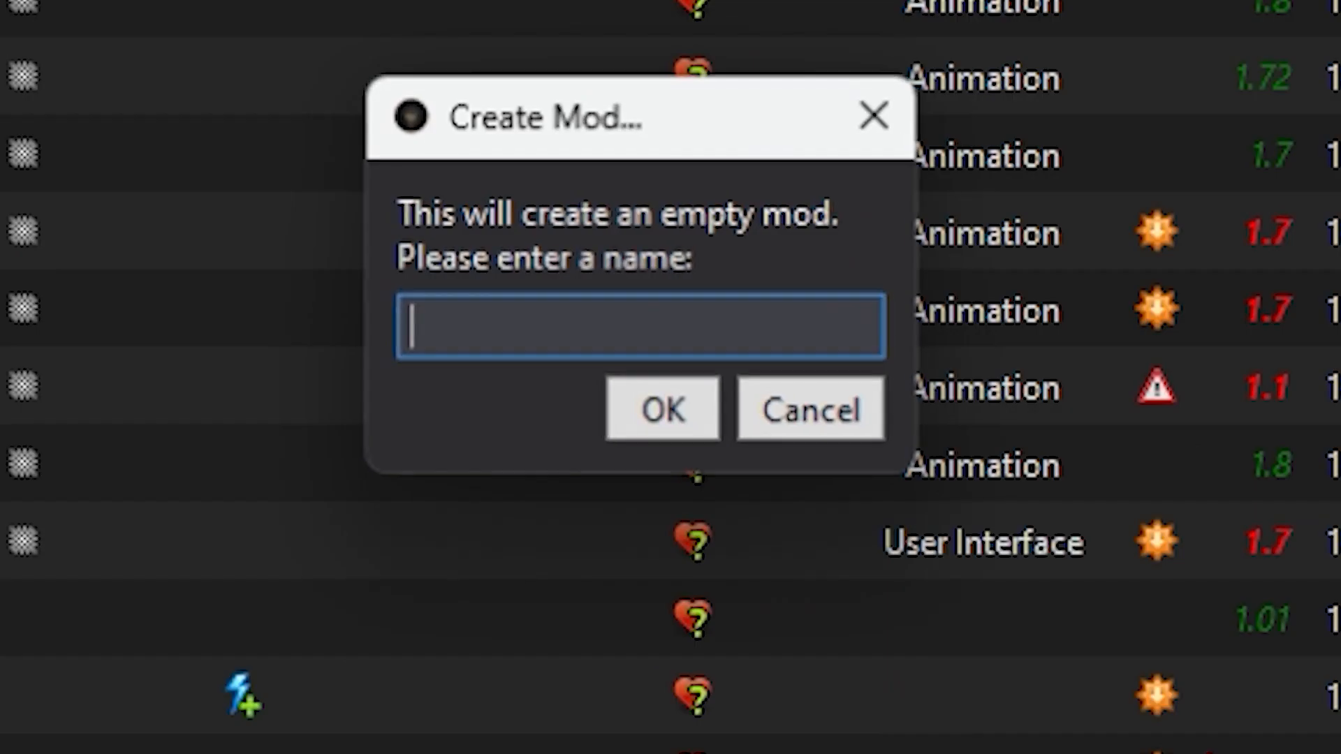
- Create an empty mod named Test and open its folder in File Explorer
click(811, 408)
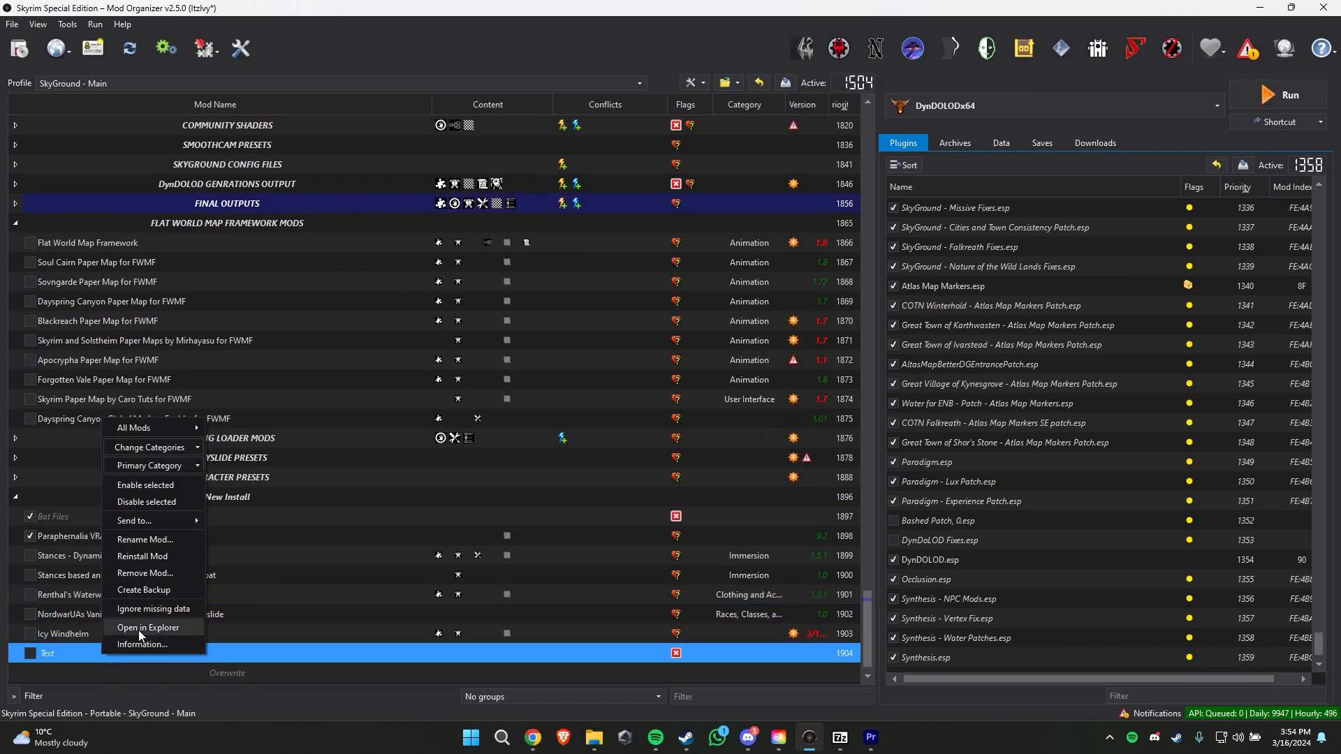
click(147, 627)
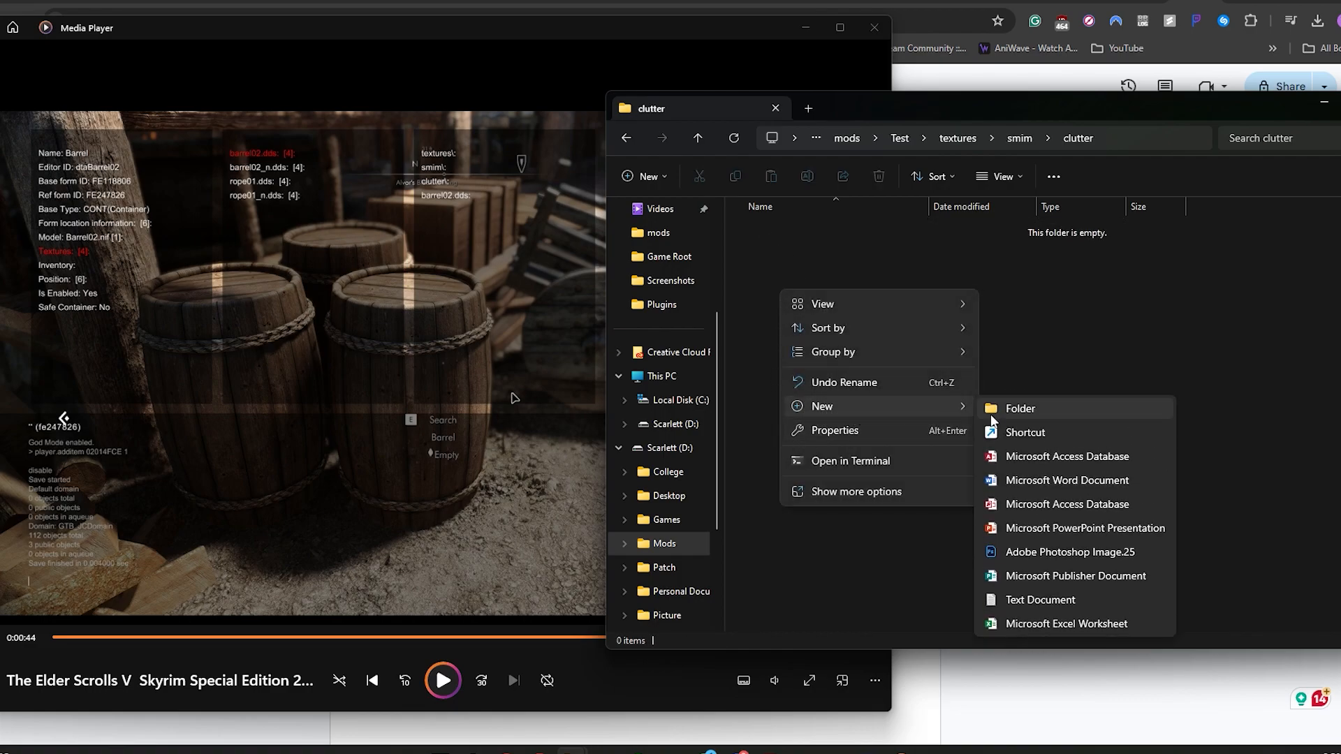
- Create a new text document in the clutter folder and name it barrel02
click(1040, 600)
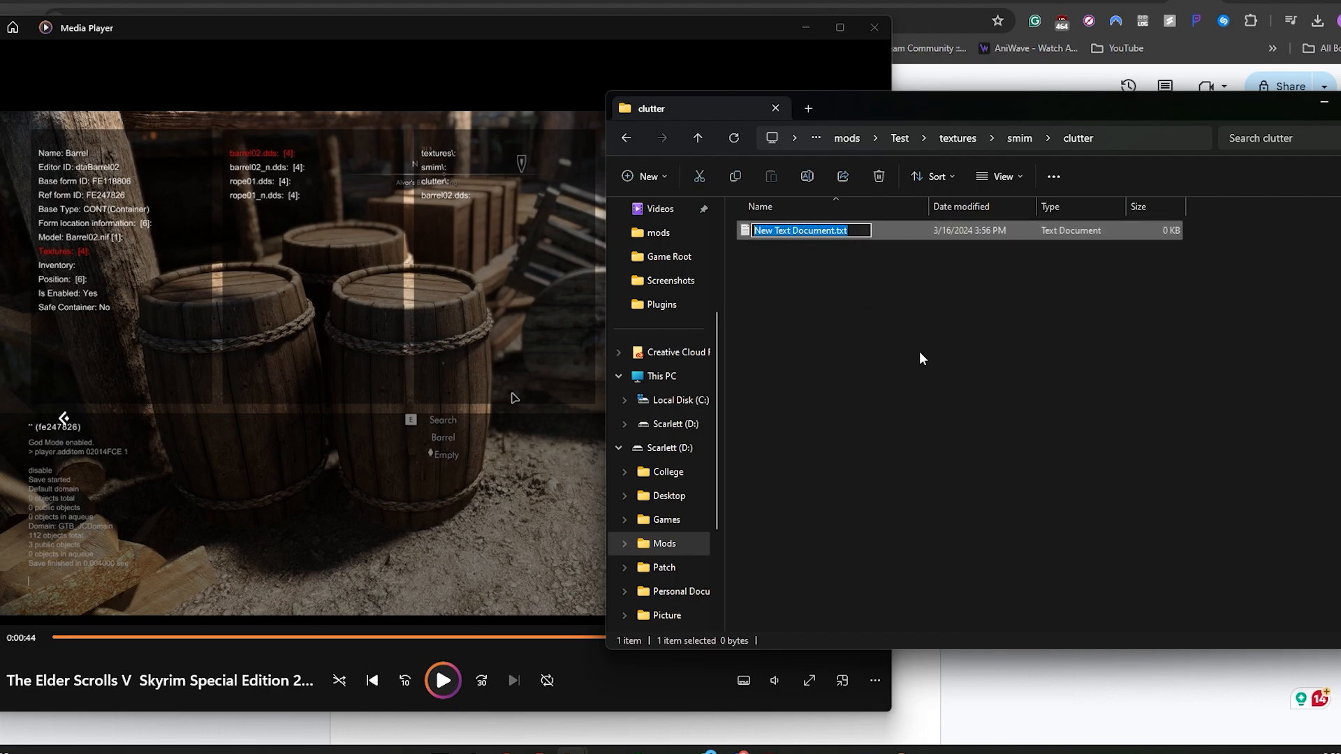
text(barrel02.)
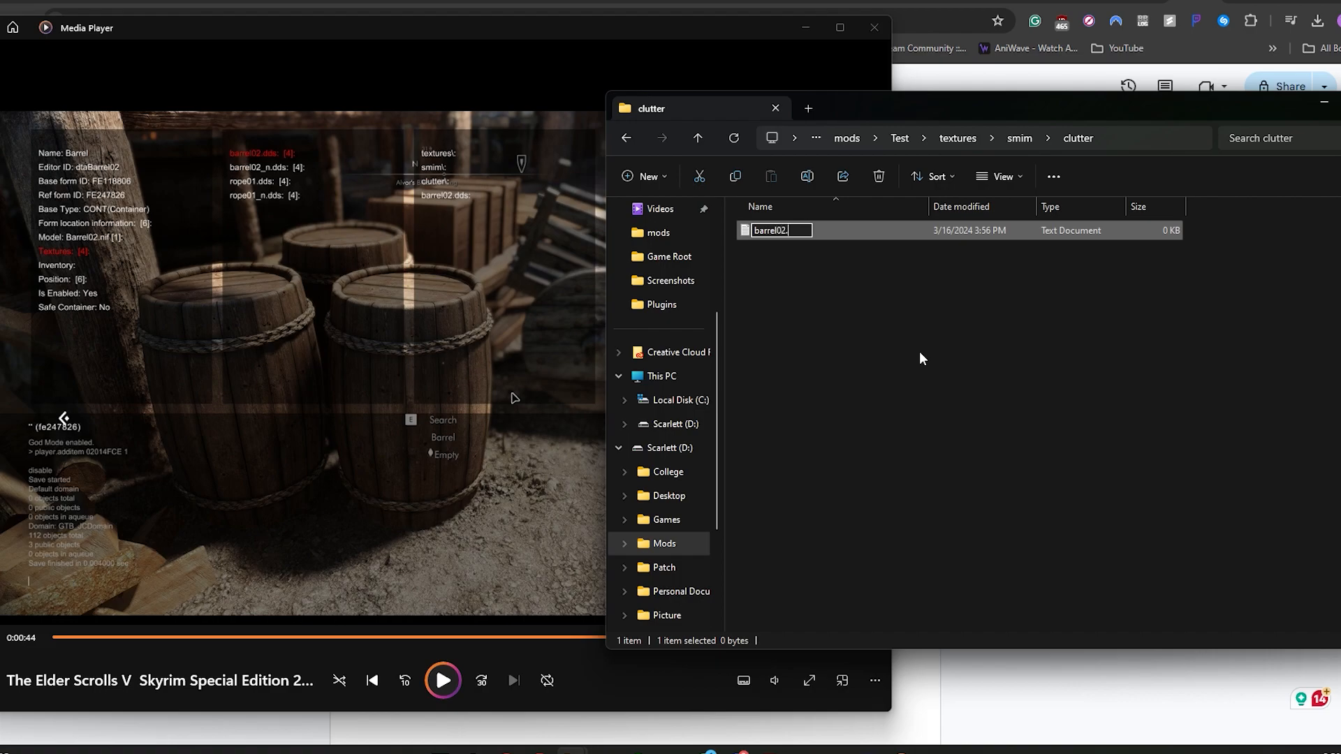
key(Enter)
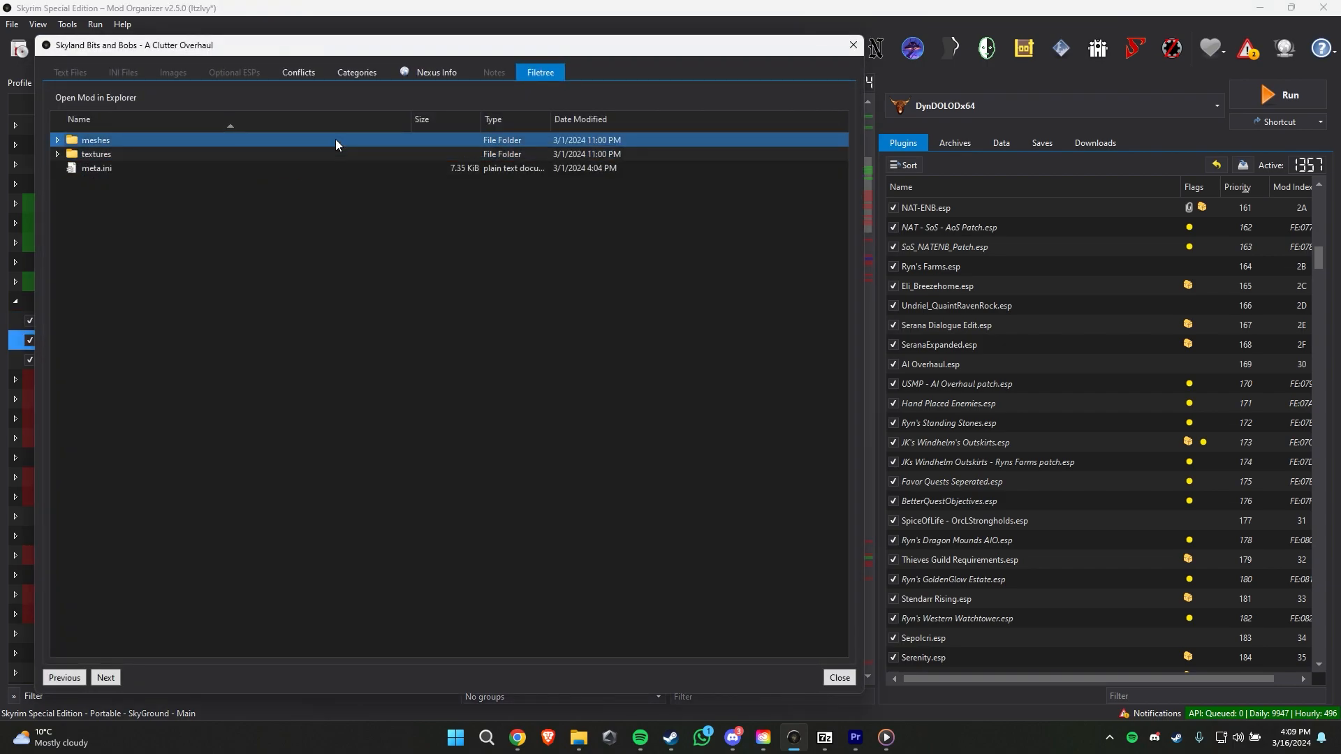
- Expand Skyland Bits and Bobs' textures folder, then show its file conflicts
click(57, 154)
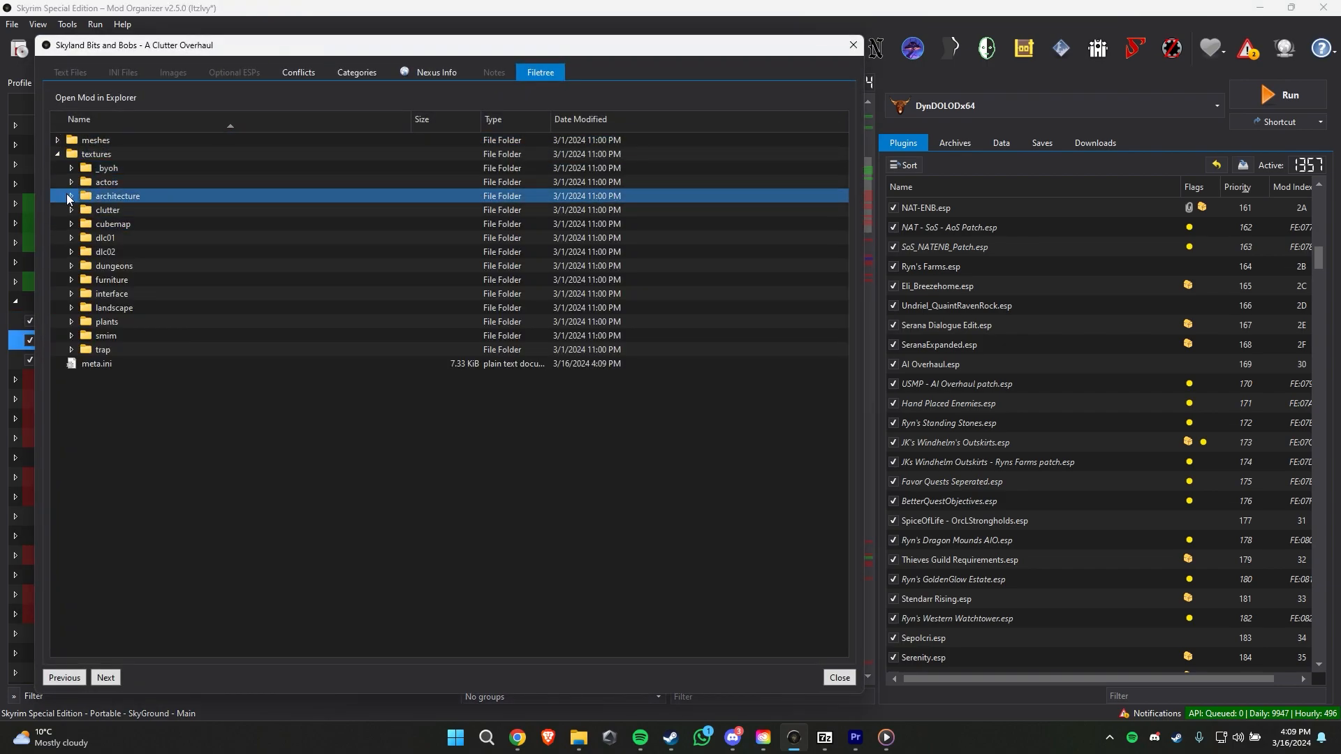
click(298, 71)
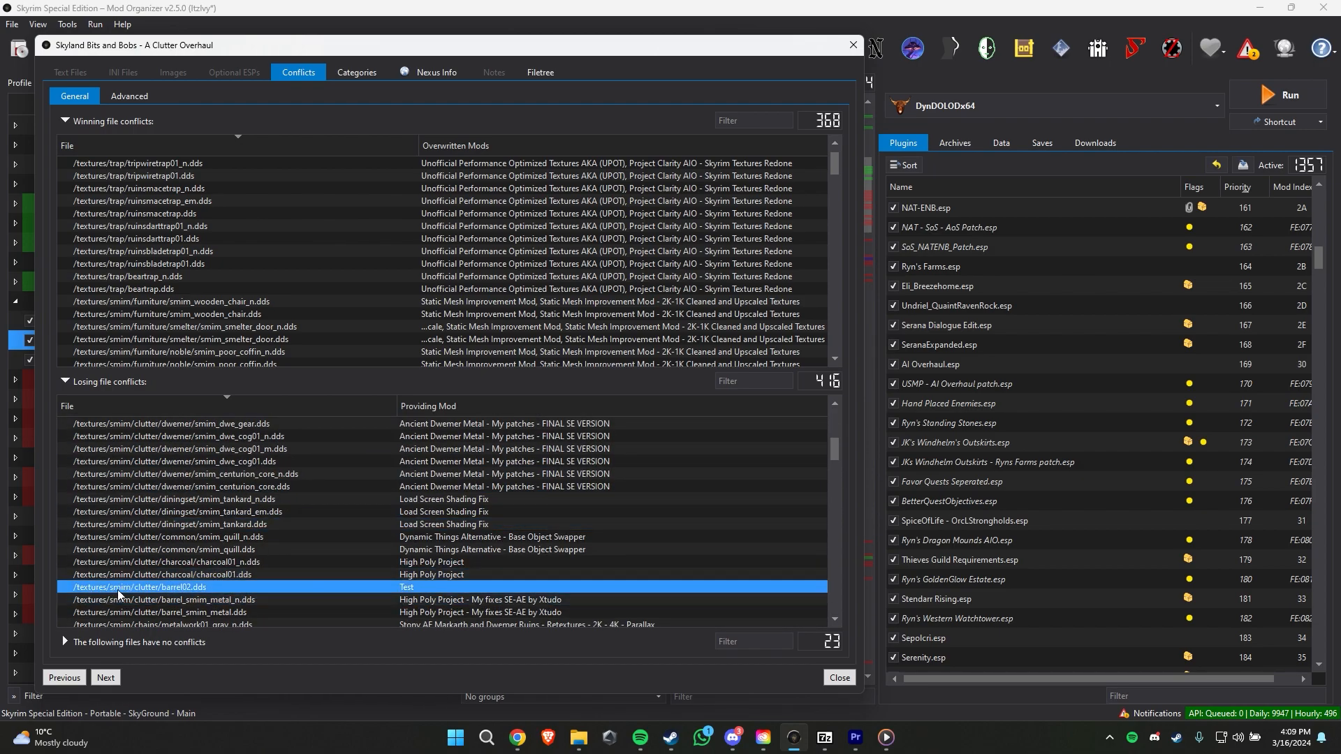
- Preview the conflicting barrel02.dds texture and drag the preview window aside
click(541, 71)
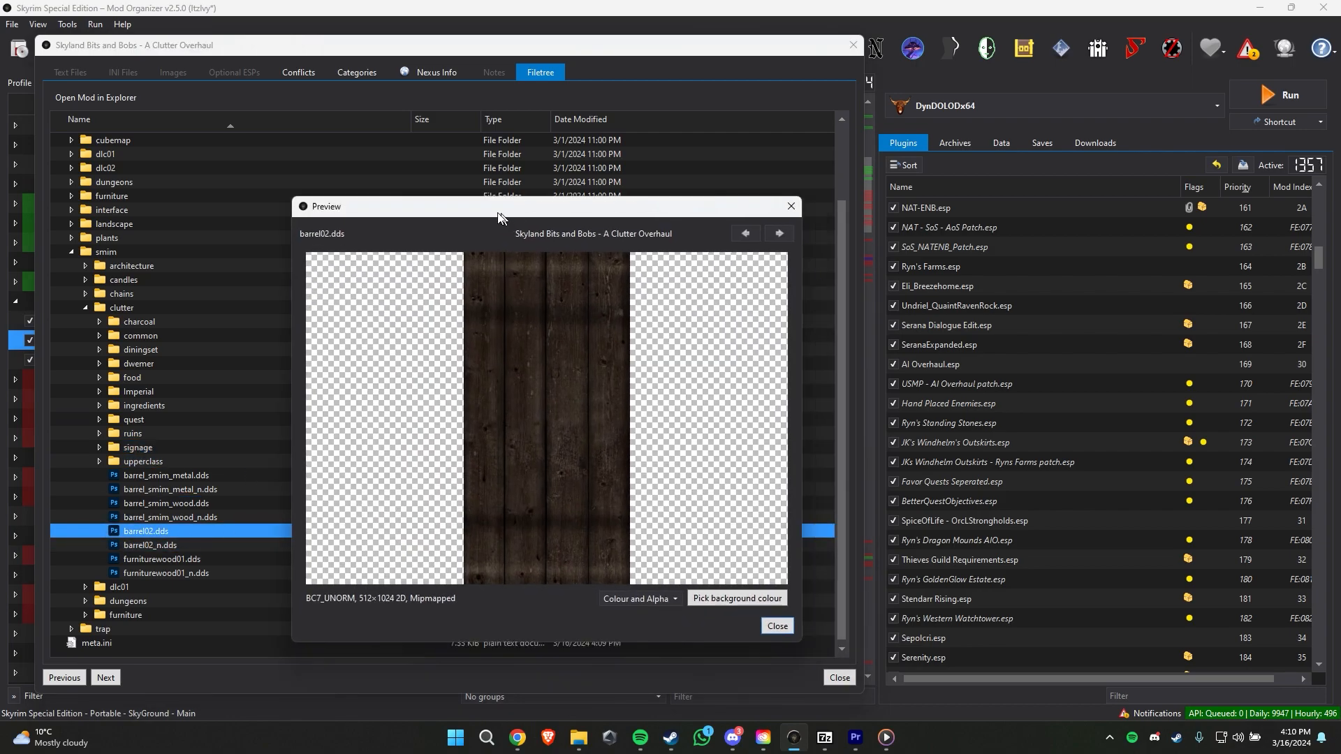
drag(500, 206, 633, 180)
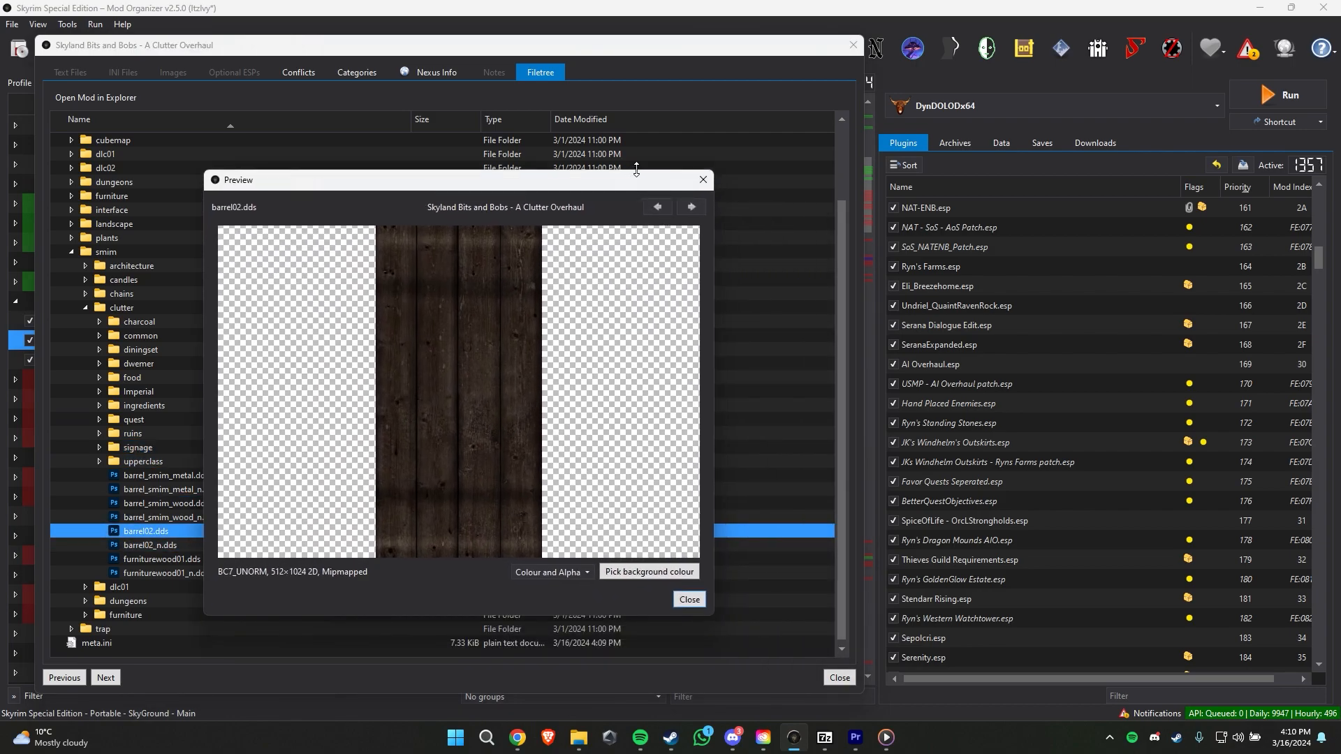
mouse_move(722, 189)
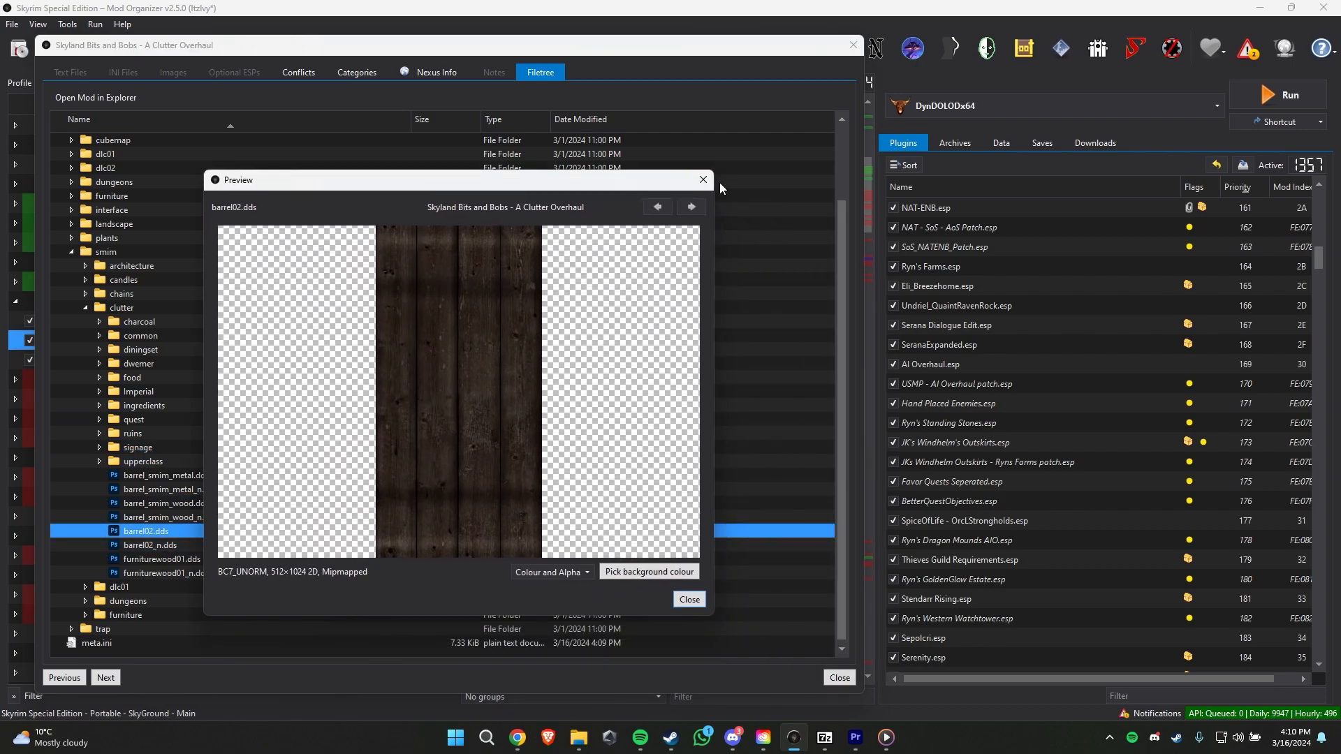